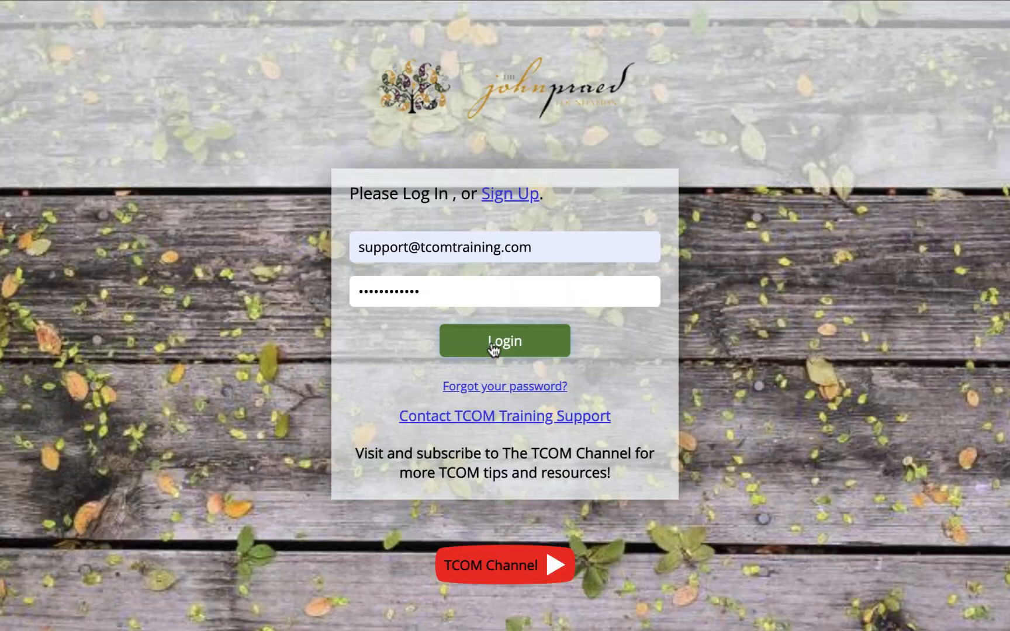
# Step: Sign in to Schoox and go to the academy administration area's Report Builder
pyautogui.click(505, 340)
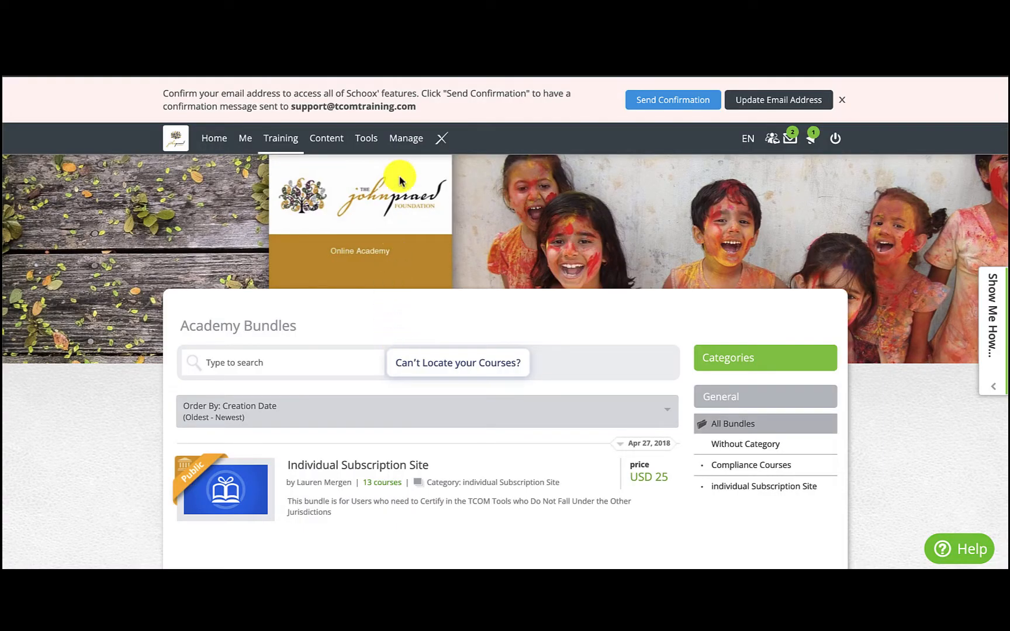
pyautogui.click(406, 139)
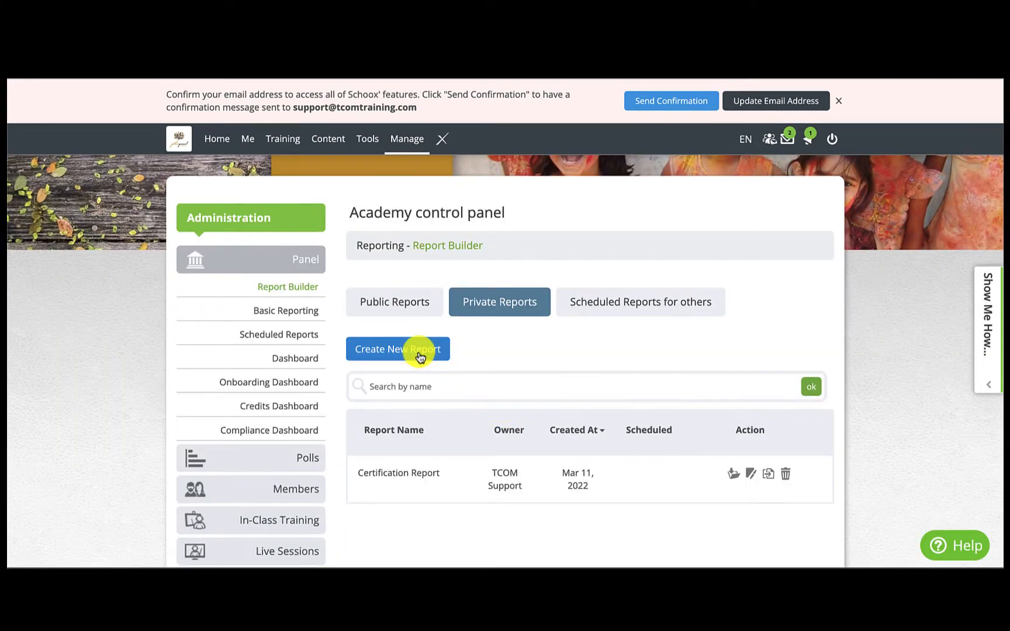
# Step: Create a new report of type Vignettes Certification Attempt Report and continue to its configuration
pyautogui.click(398, 348)
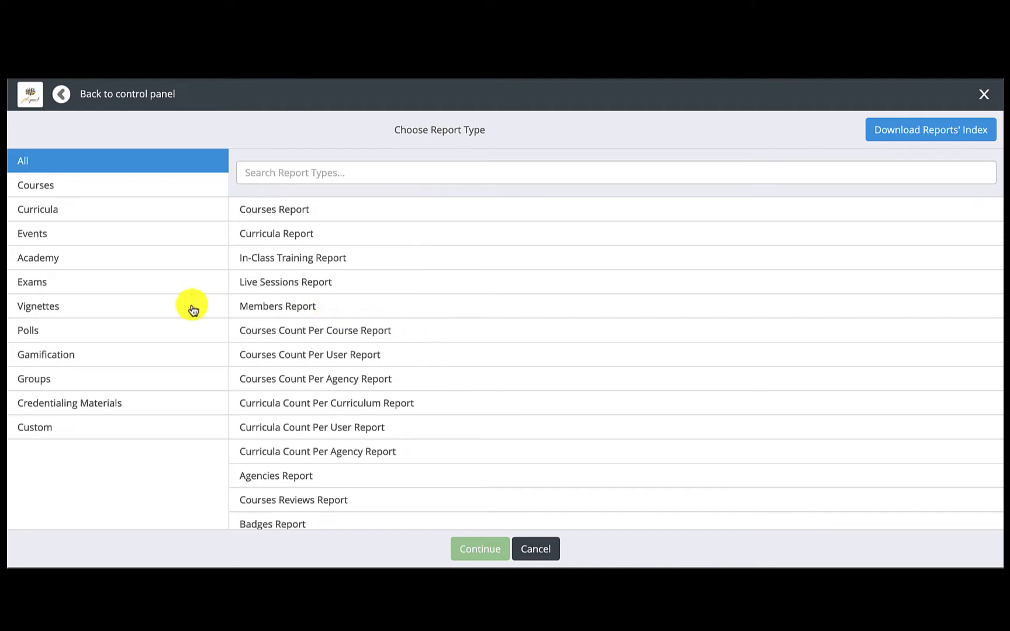
pyautogui.click(39, 307)
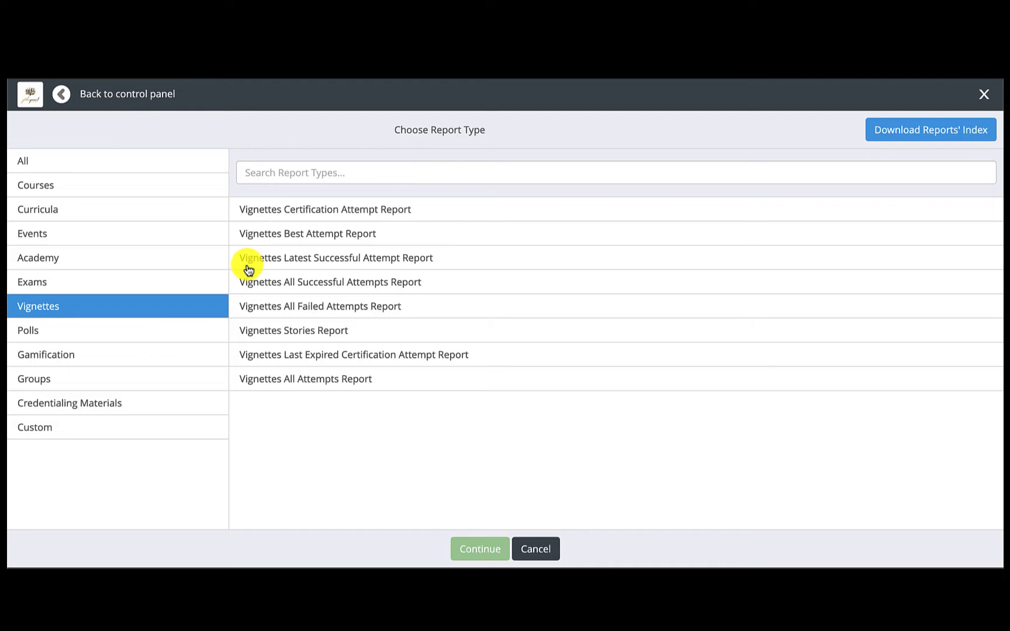
pyautogui.moveTo(346, 267)
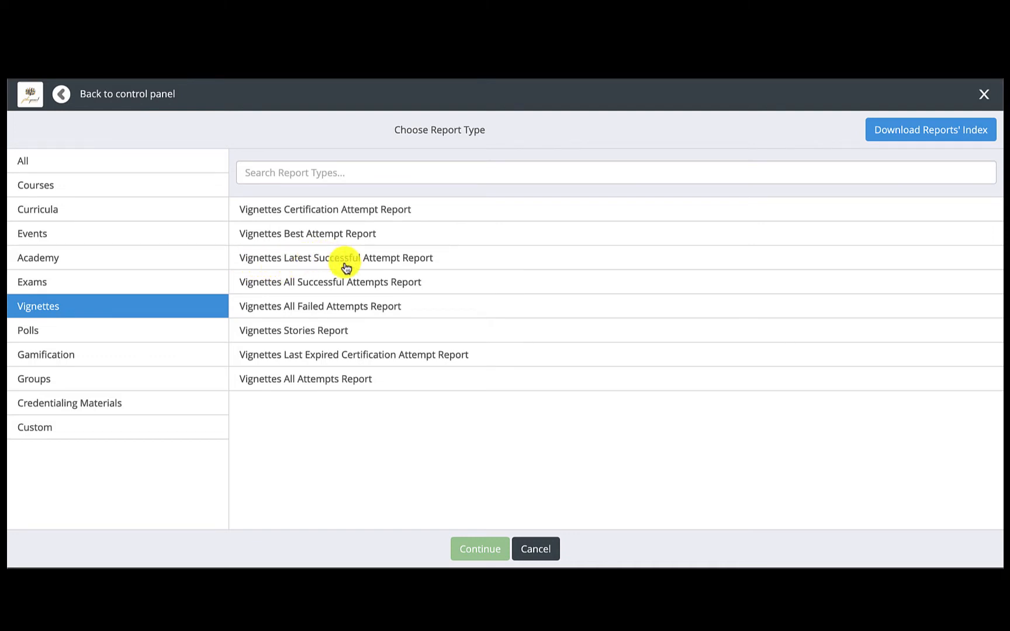
pyautogui.moveTo(388, 216)
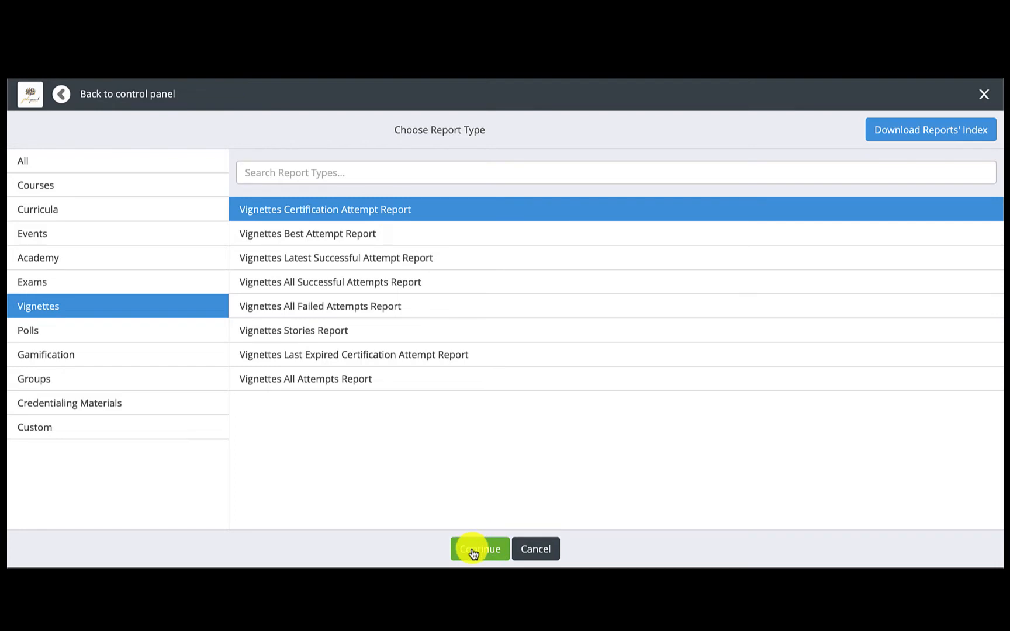
pyautogui.click(479, 550)
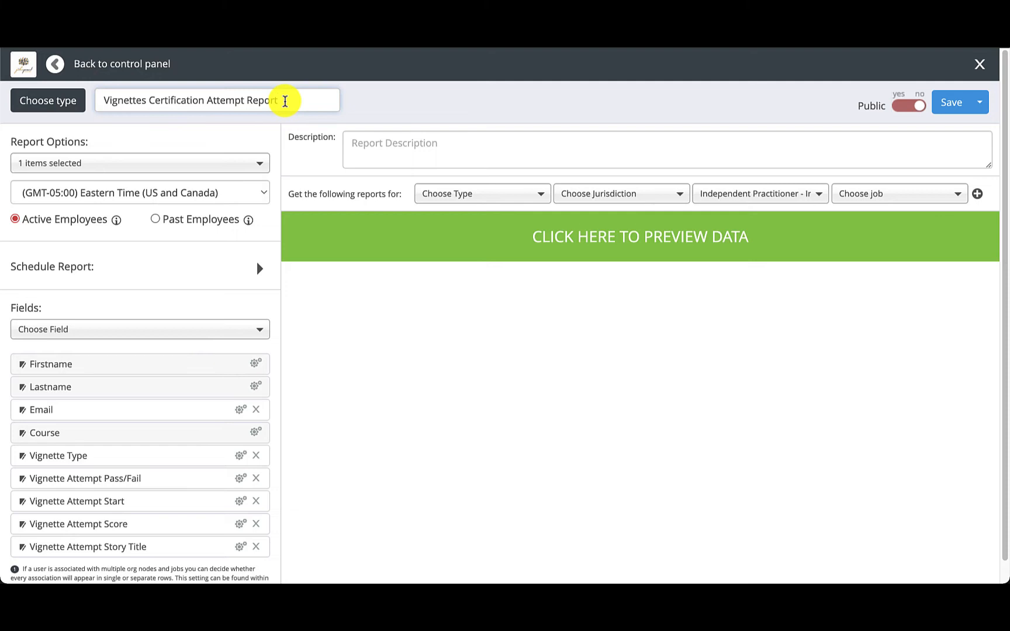
# Step: Clear the default report name and name the report 'Certification Report' from the suggestion
pyautogui.click(384, 145)
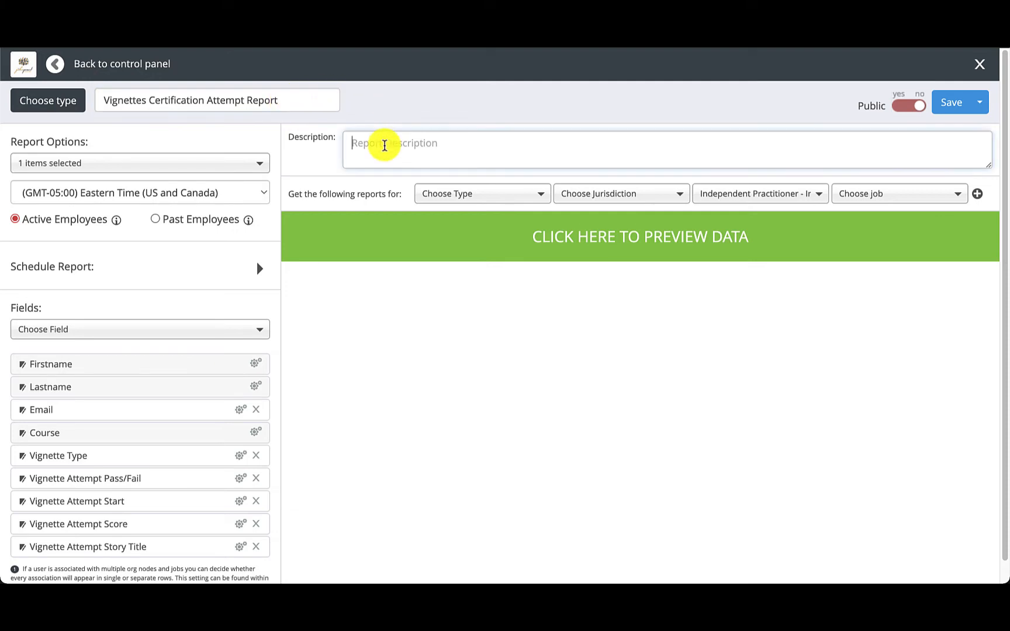
pyautogui.tripleClick(192, 98)
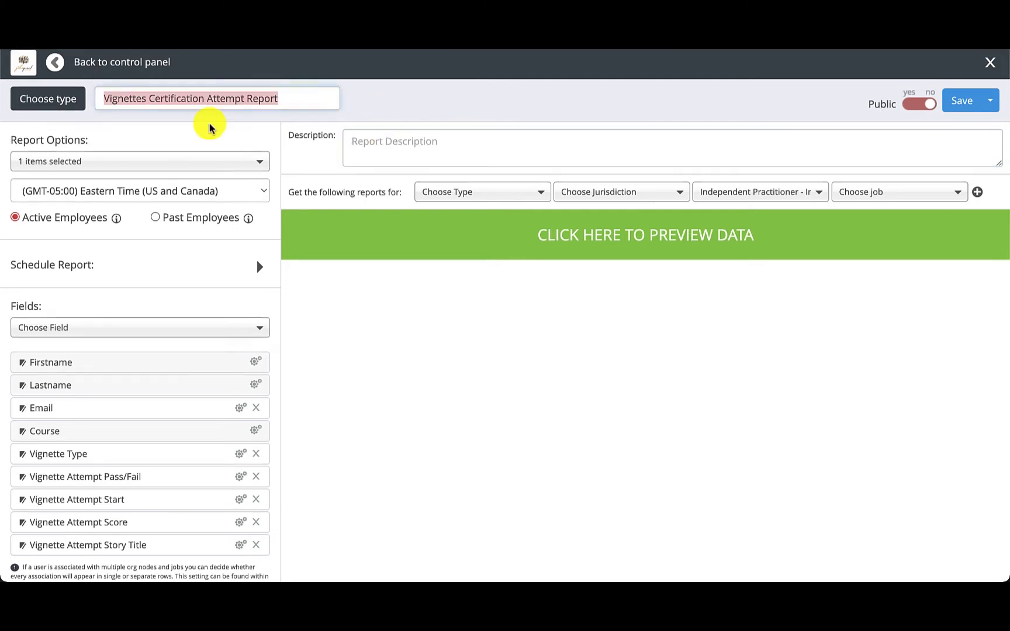
pyautogui.press('Delete')
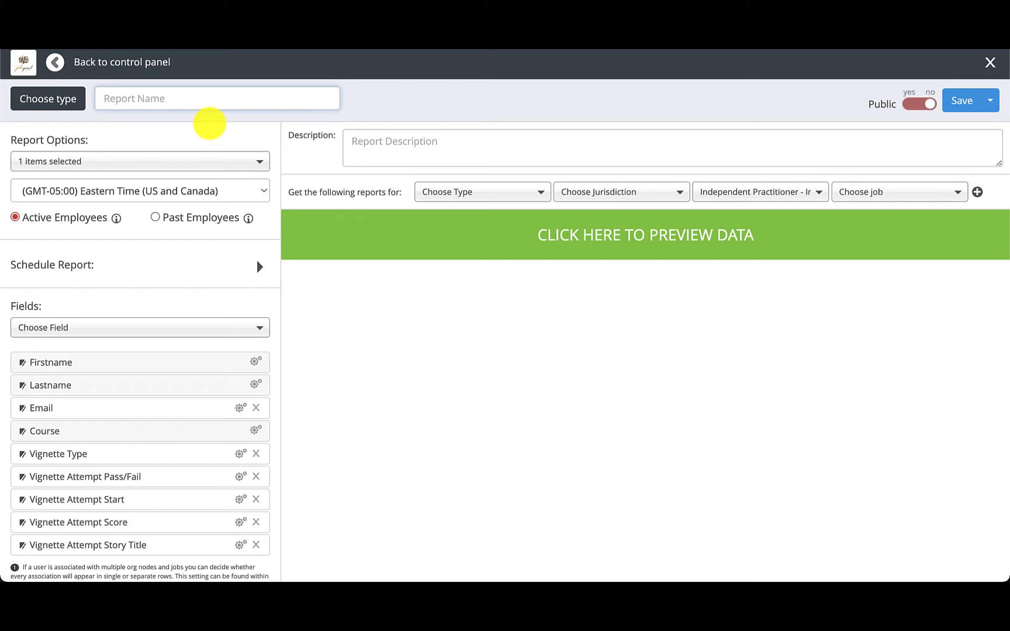
pyautogui.write('Certi')
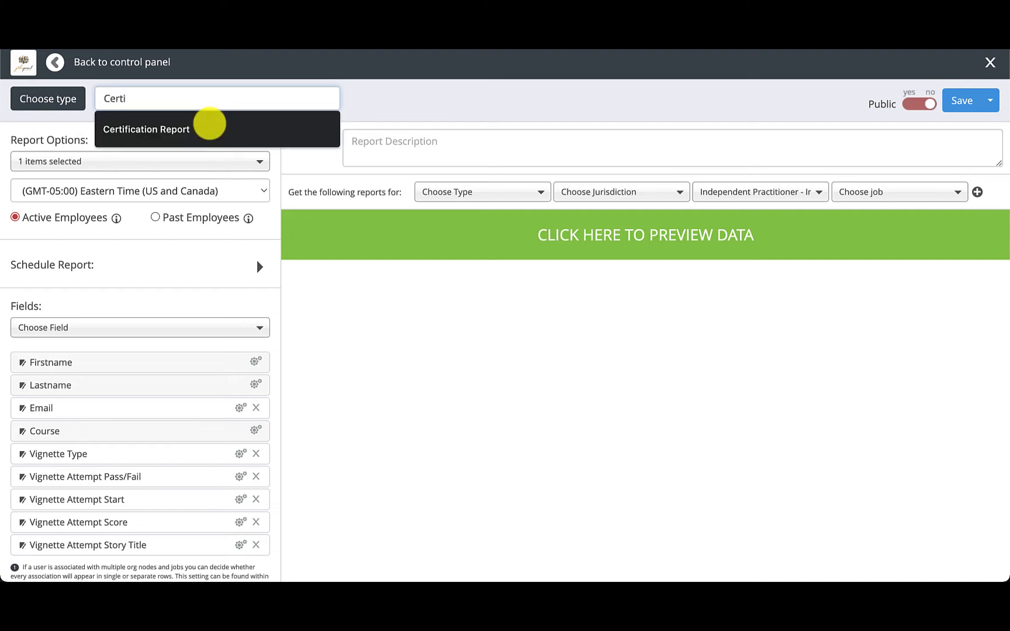
pyautogui.click(146, 130)
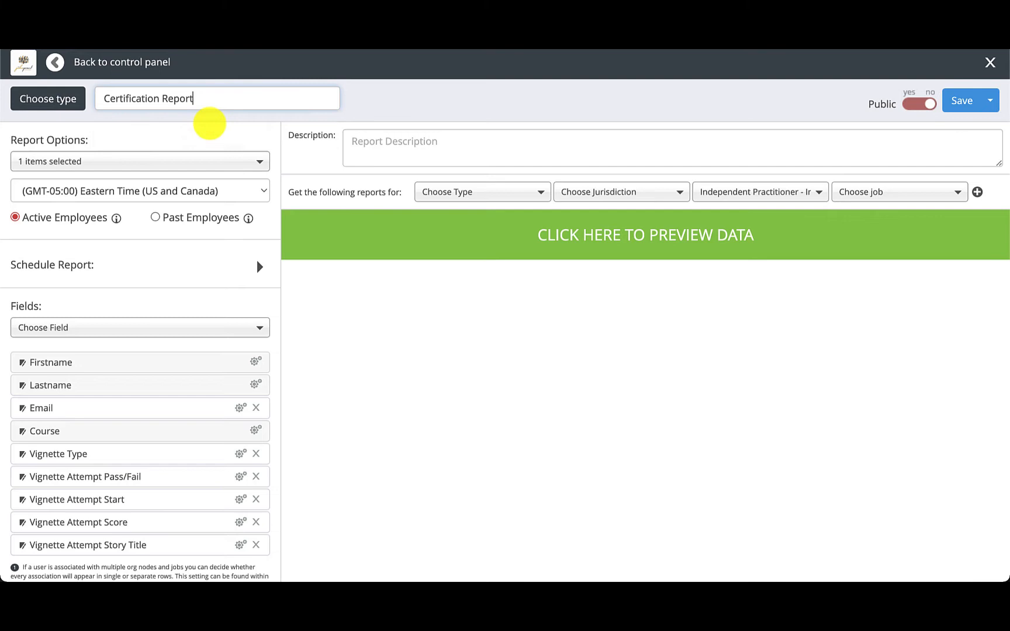
pyautogui.moveTo(465, 399)
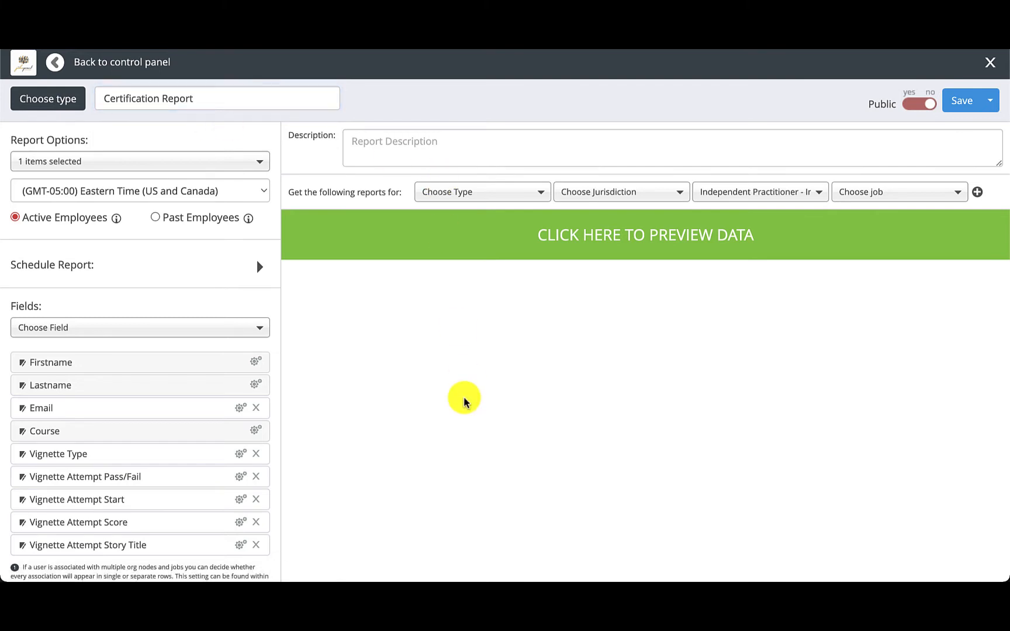
# Step: Filter the report to the Independent Practitioner agency and choose one job in the job filter
pyautogui.click(645, 235)
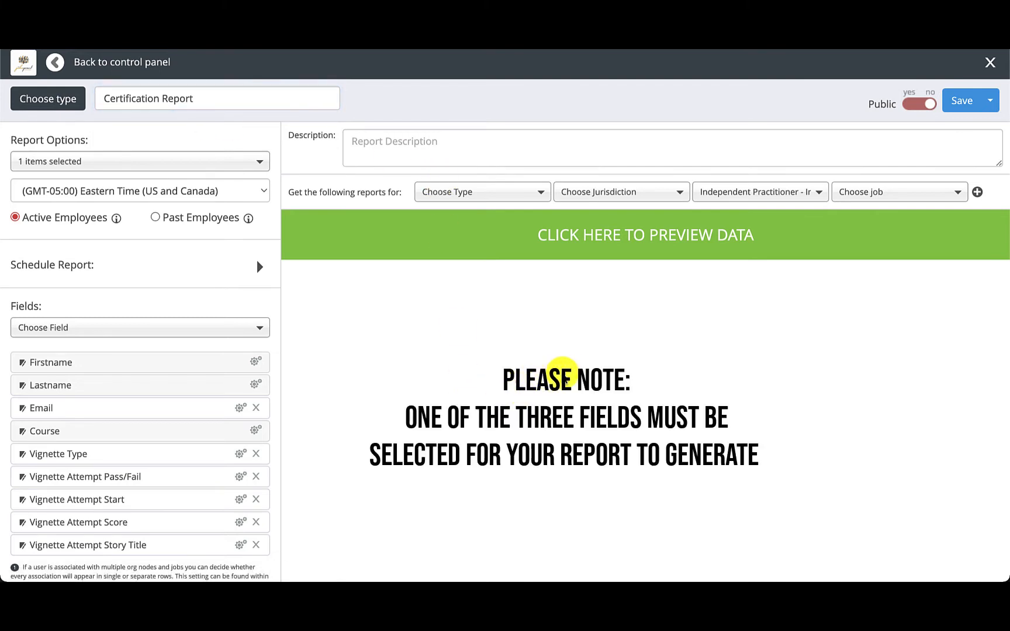
pyautogui.moveTo(505, 199)
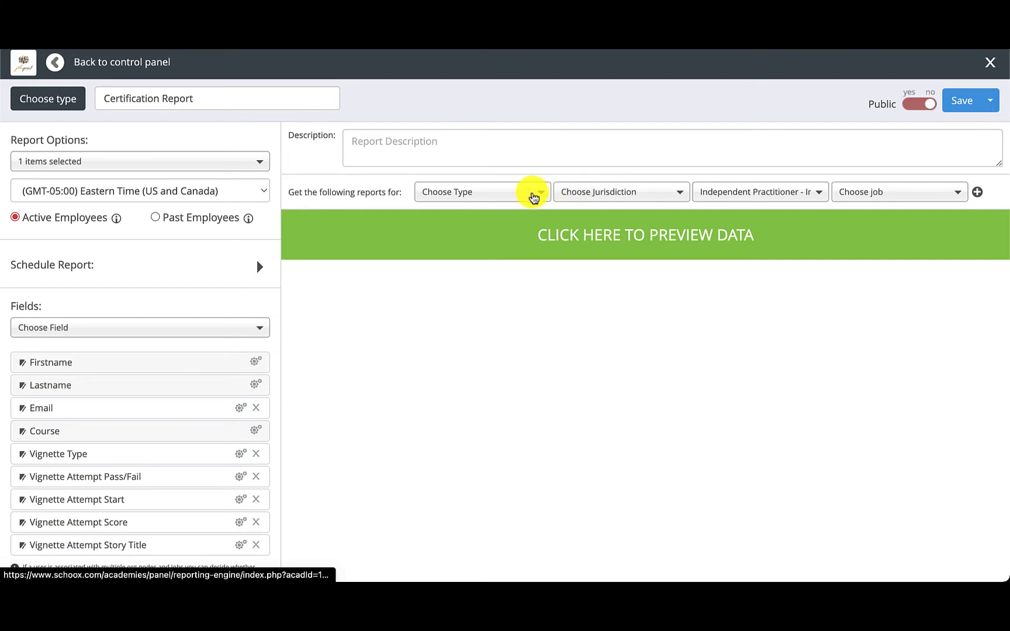
pyautogui.click(622, 192)
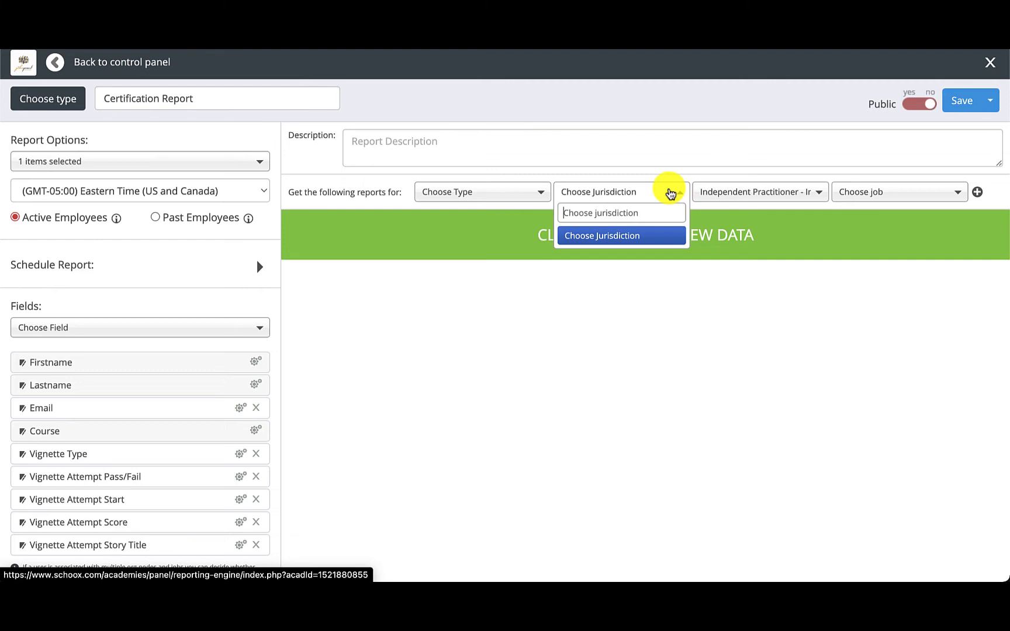
pyautogui.moveTo(670, 191)
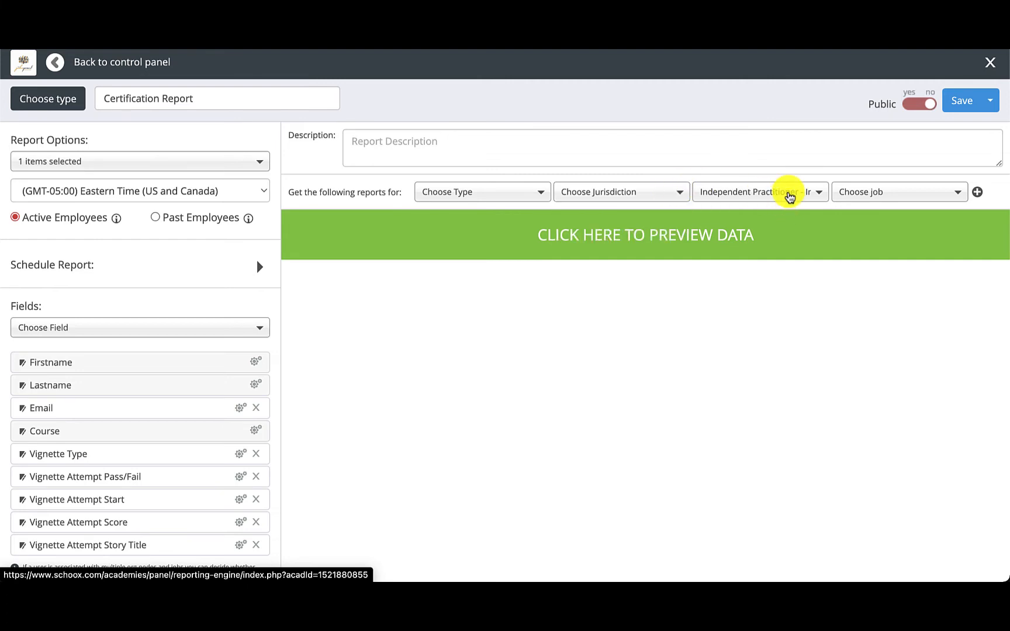
pyautogui.click(789, 191)
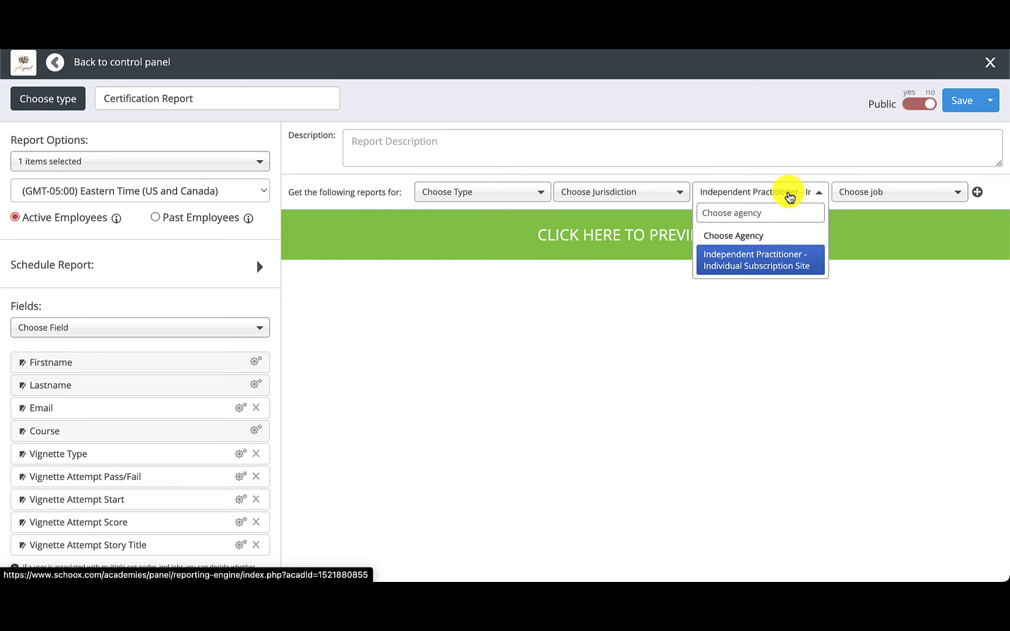
pyautogui.click(758, 260)
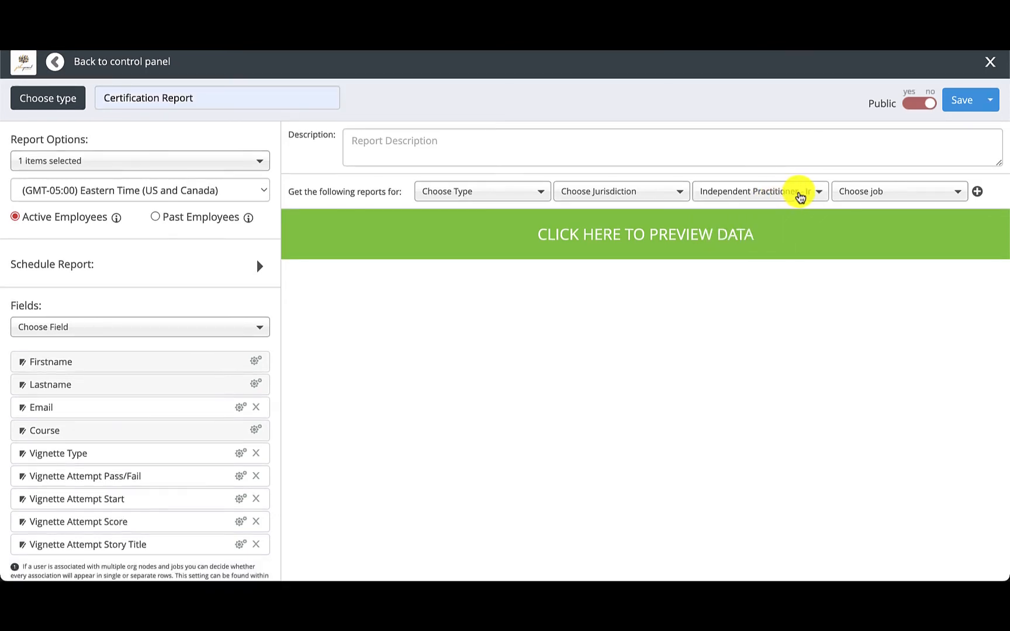
pyautogui.moveTo(888, 199)
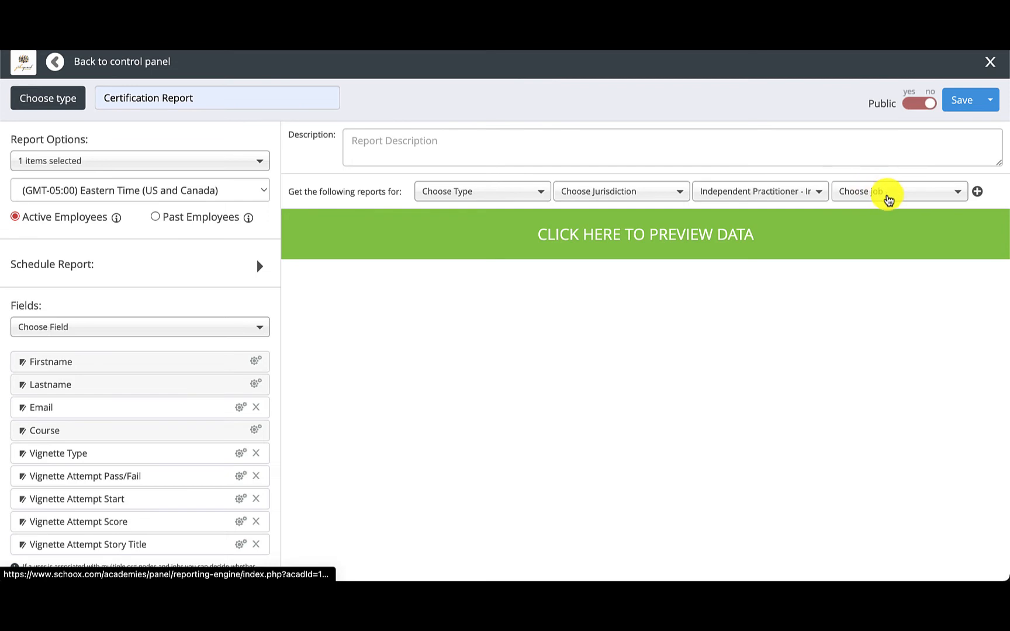
pyautogui.click(901, 192)
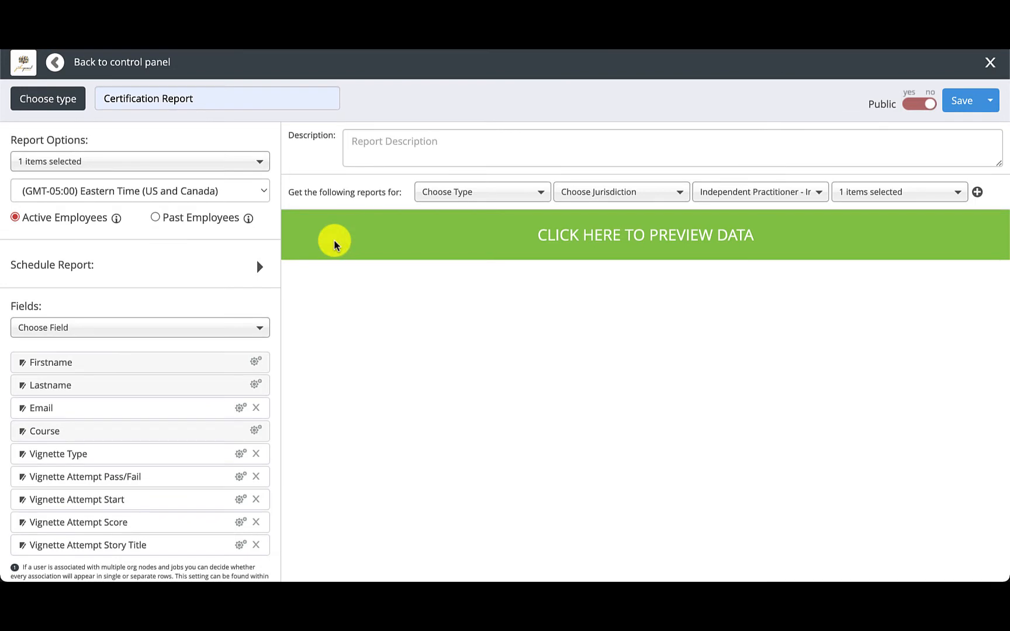
pyautogui.moveTo(153, 285)
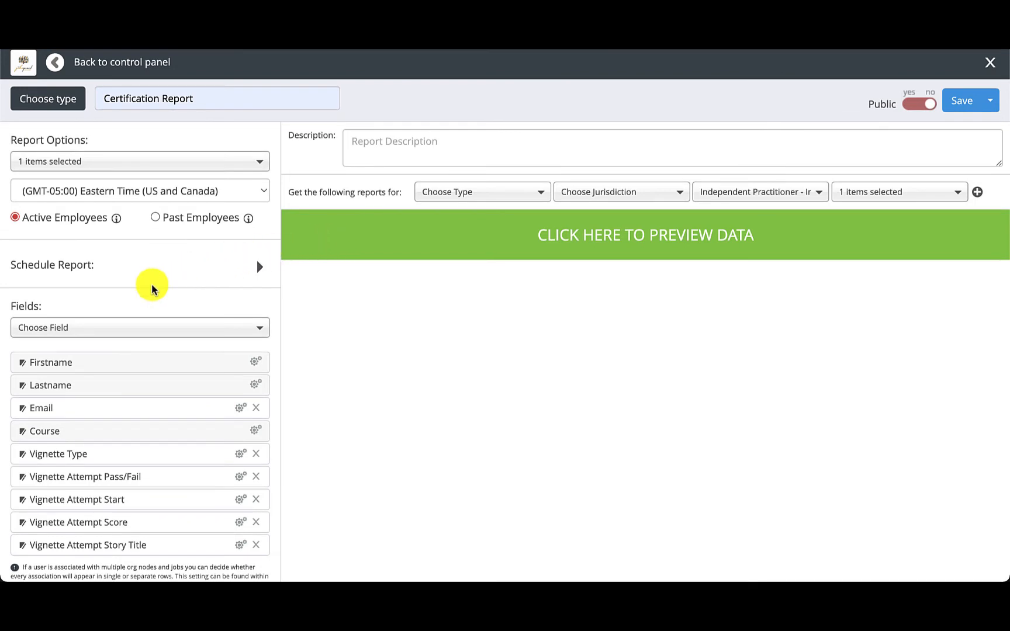
pyautogui.moveTo(261, 166)
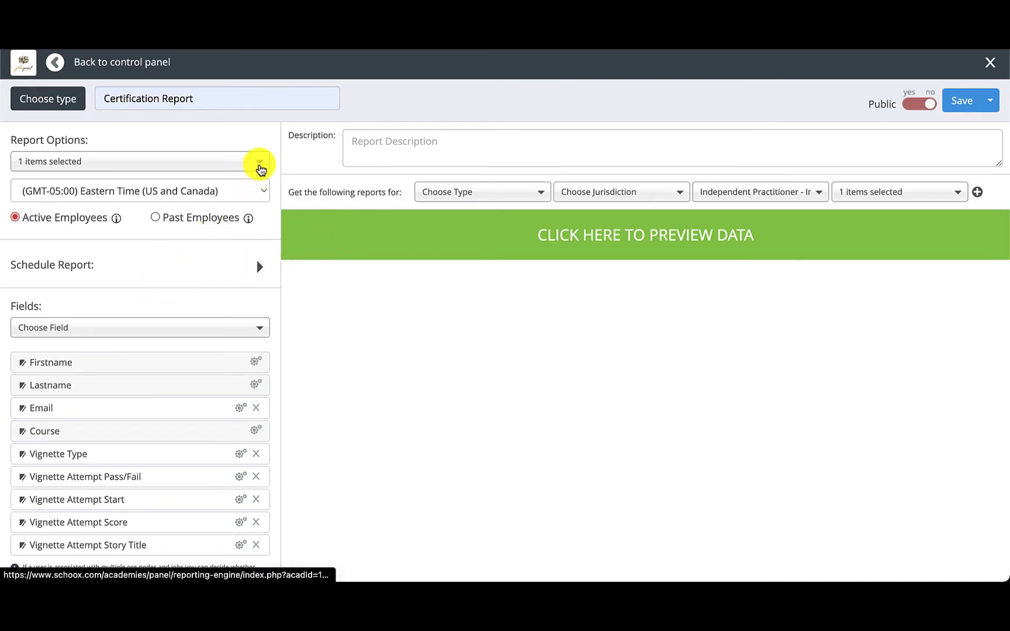
# Step: Include All Courses in the report and expand the Schedule Report settings with their ending choices
pyautogui.click(258, 166)
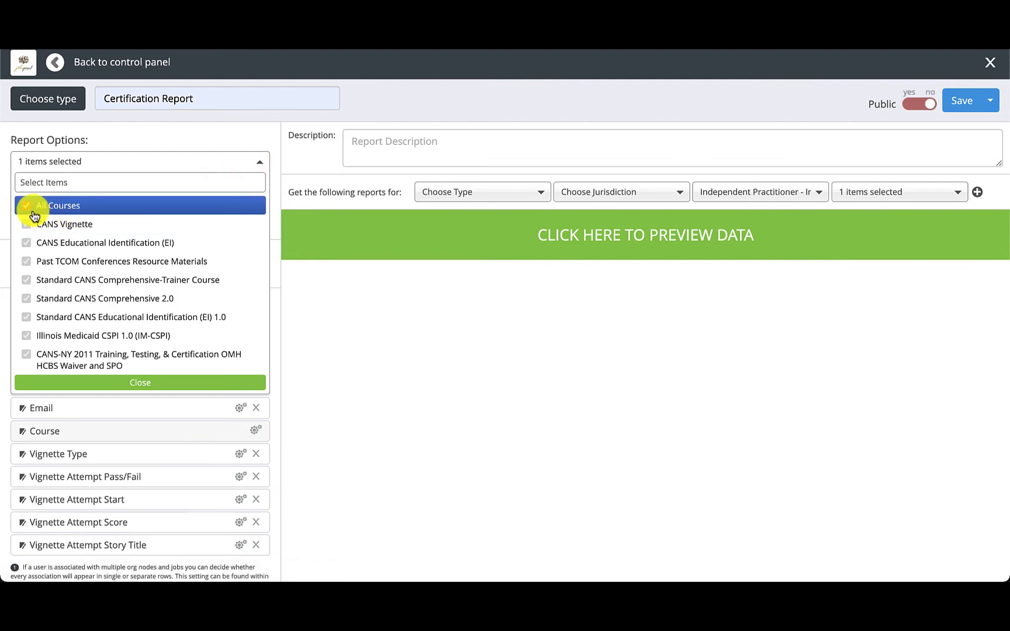
pyautogui.click(27, 206)
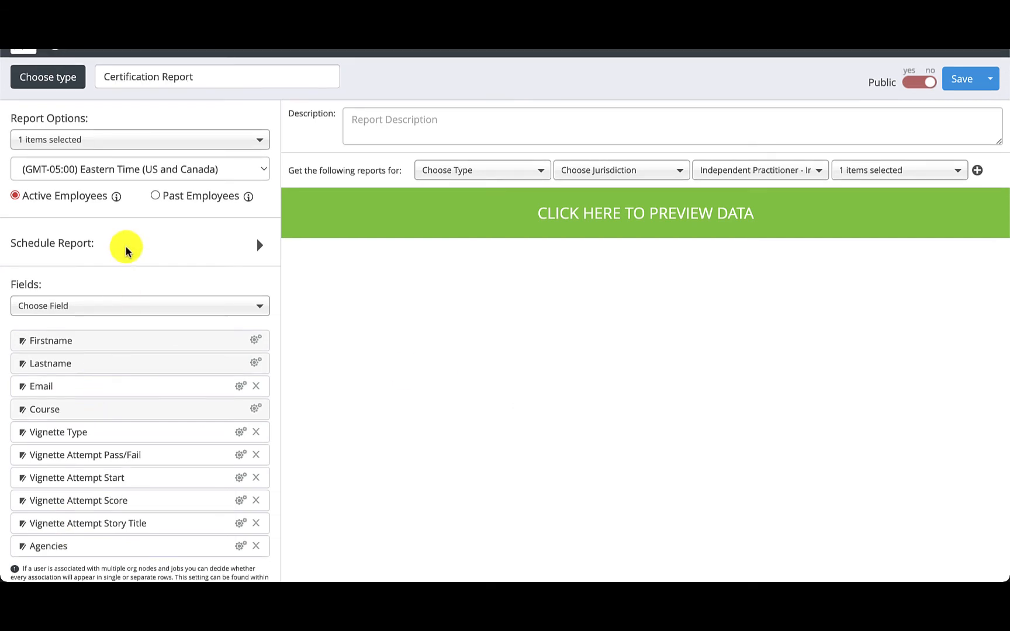
pyautogui.click(259, 246)
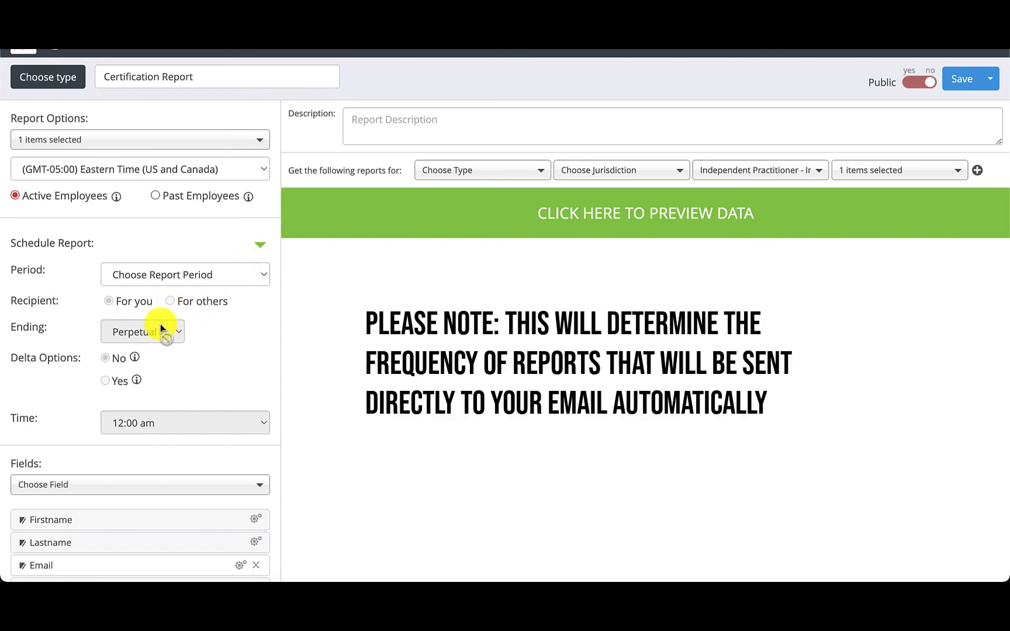
pyautogui.click(185, 274)
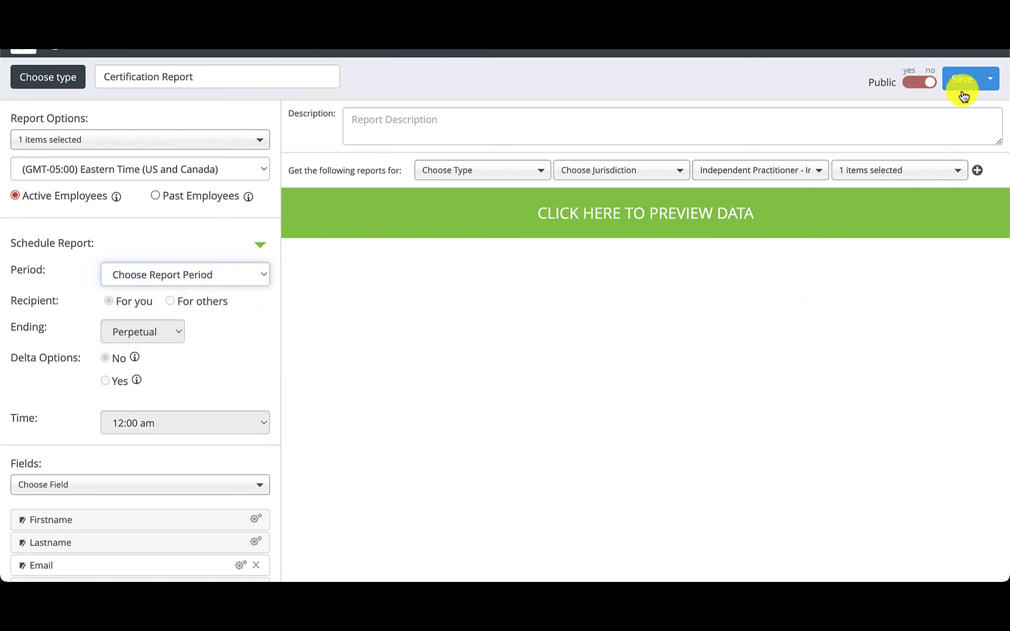
# Step: Save the Certification Report, request its download to email from the list, and dismiss the confirmation
pyautogui.click(964, 80)
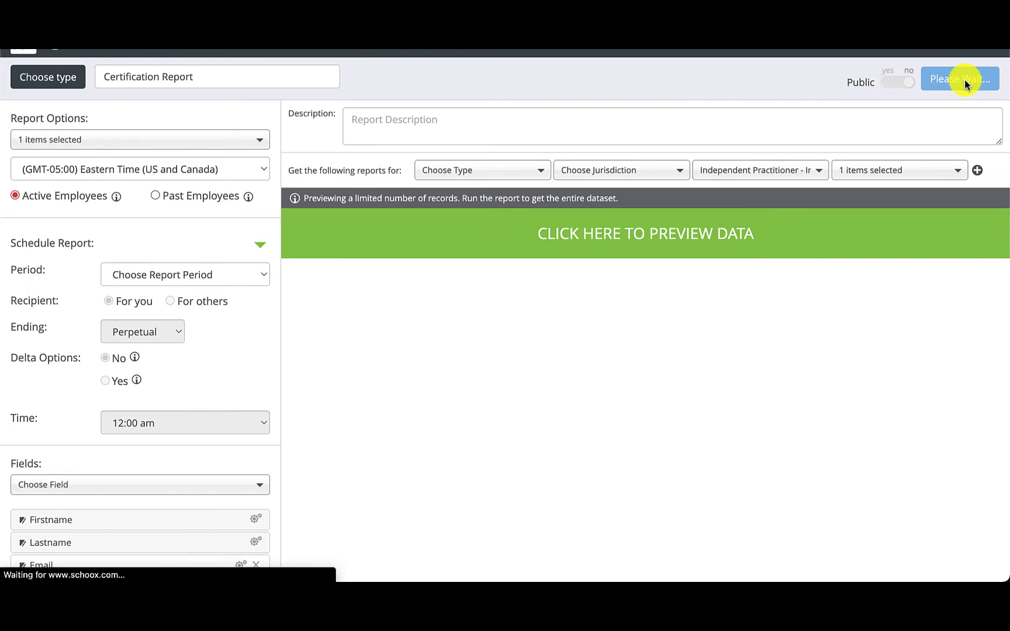
pyautogui.click(956, 79)
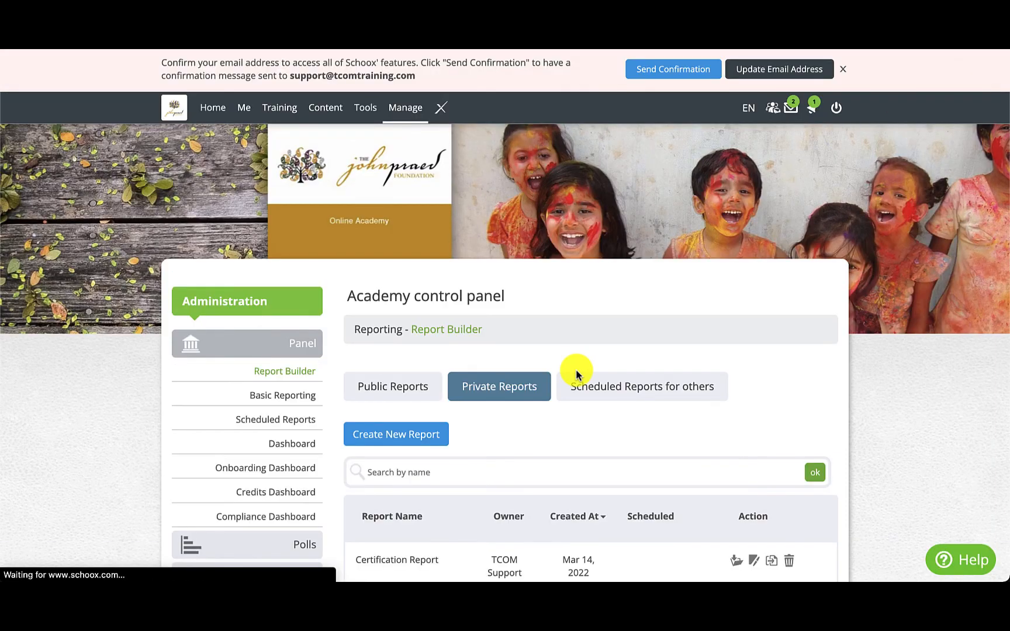
pyautogui.scroll(-3)
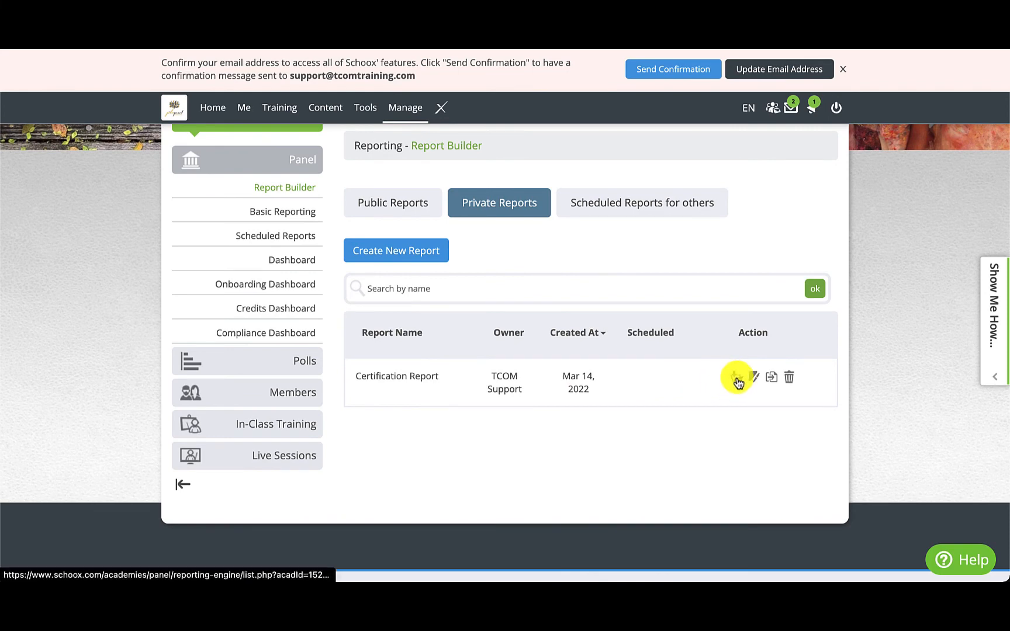
pyautogui.click(738, 378)
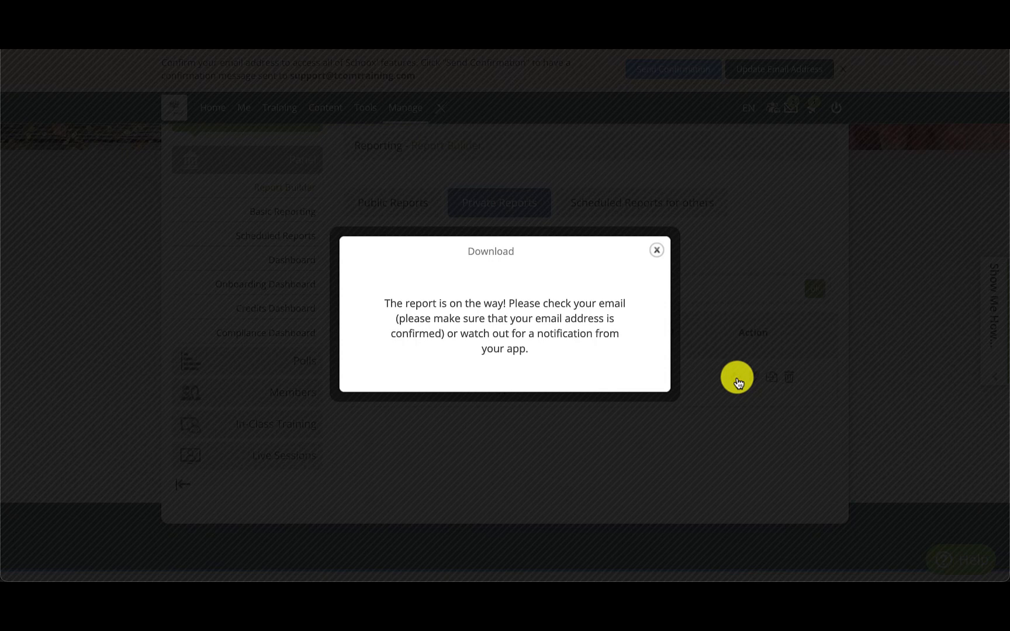
pyautogui.click(657, 250)
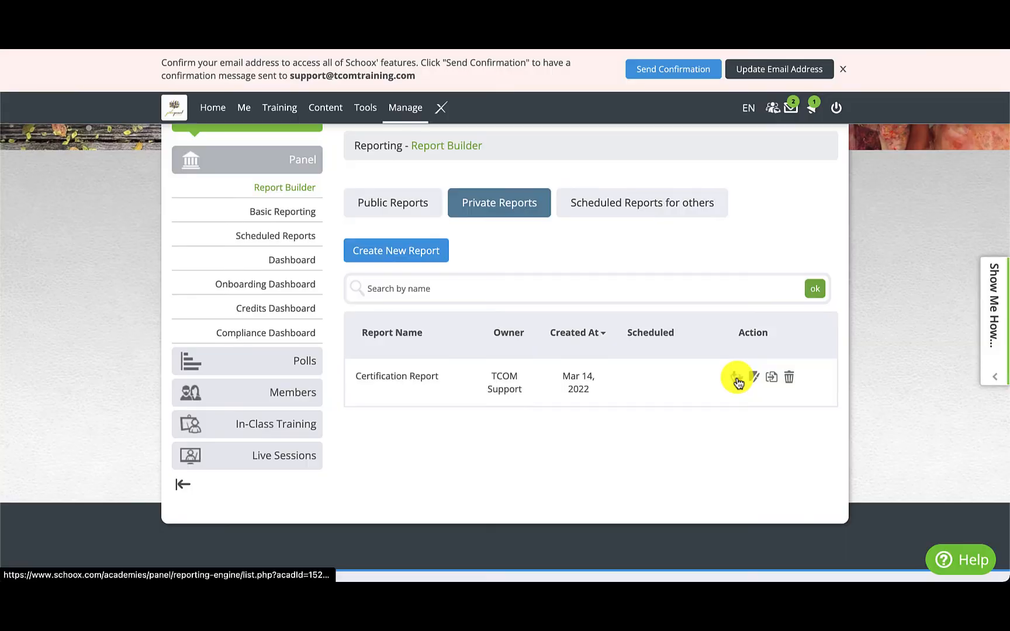